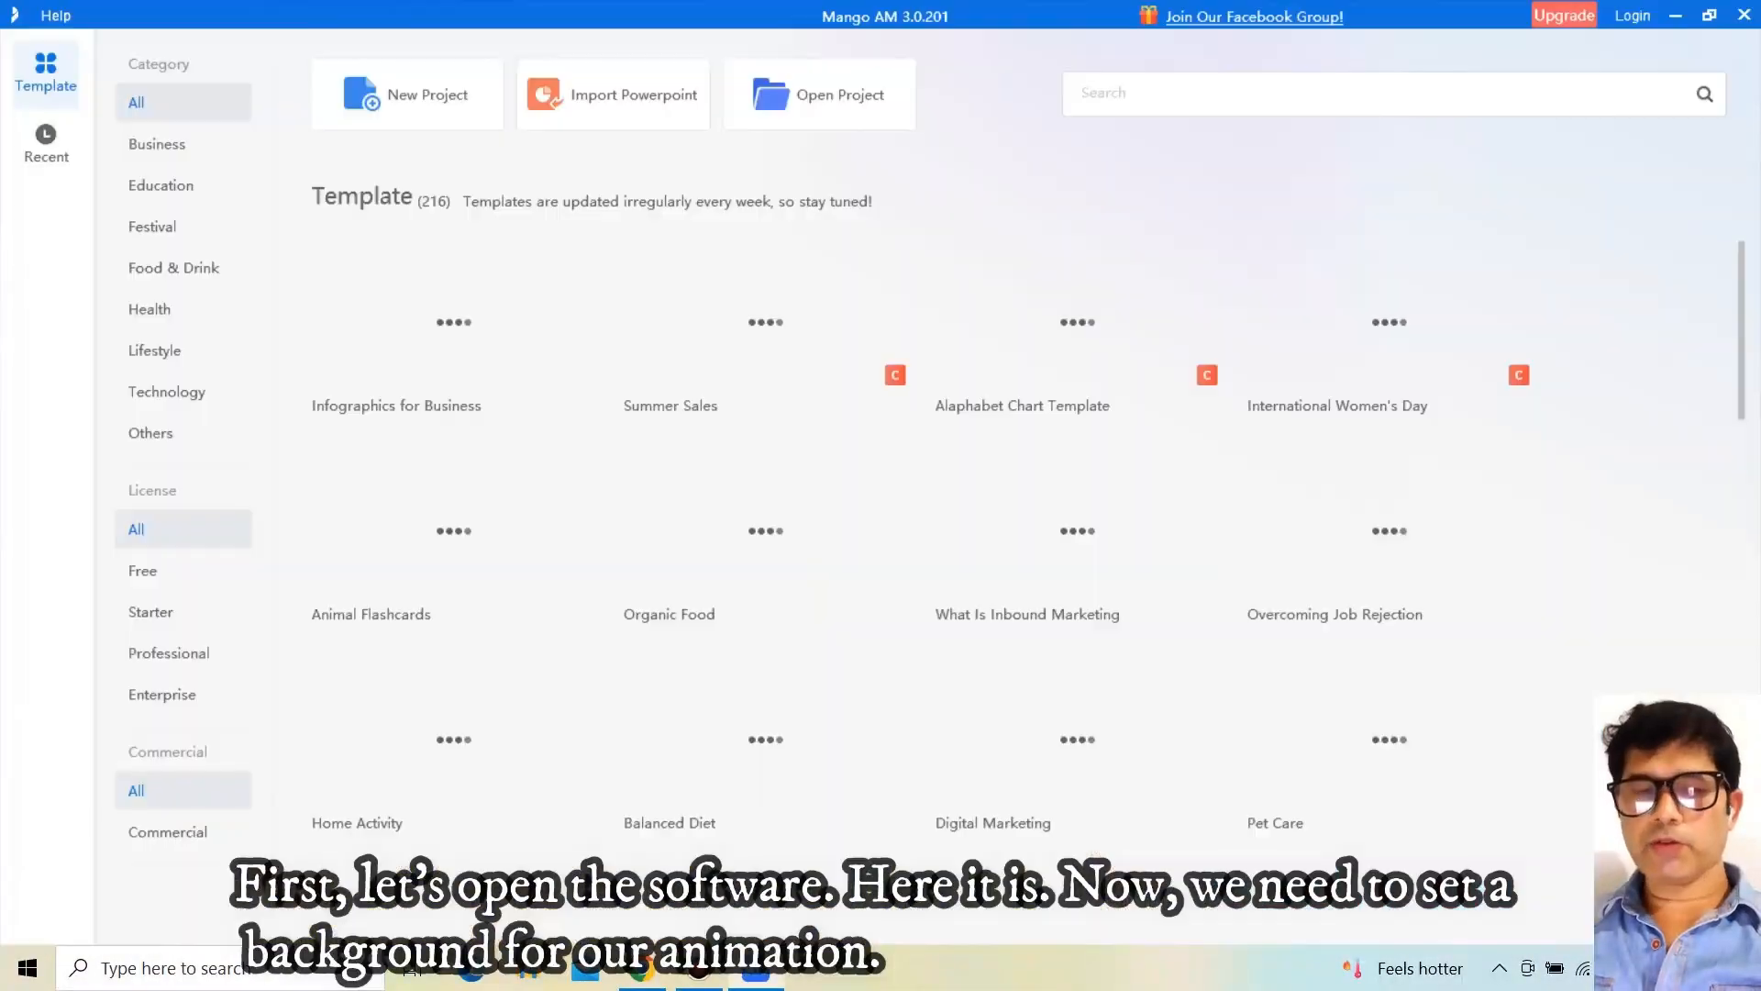
- Start a new project and replace its first scene with the official mountain-sky scene
click(405, 93)
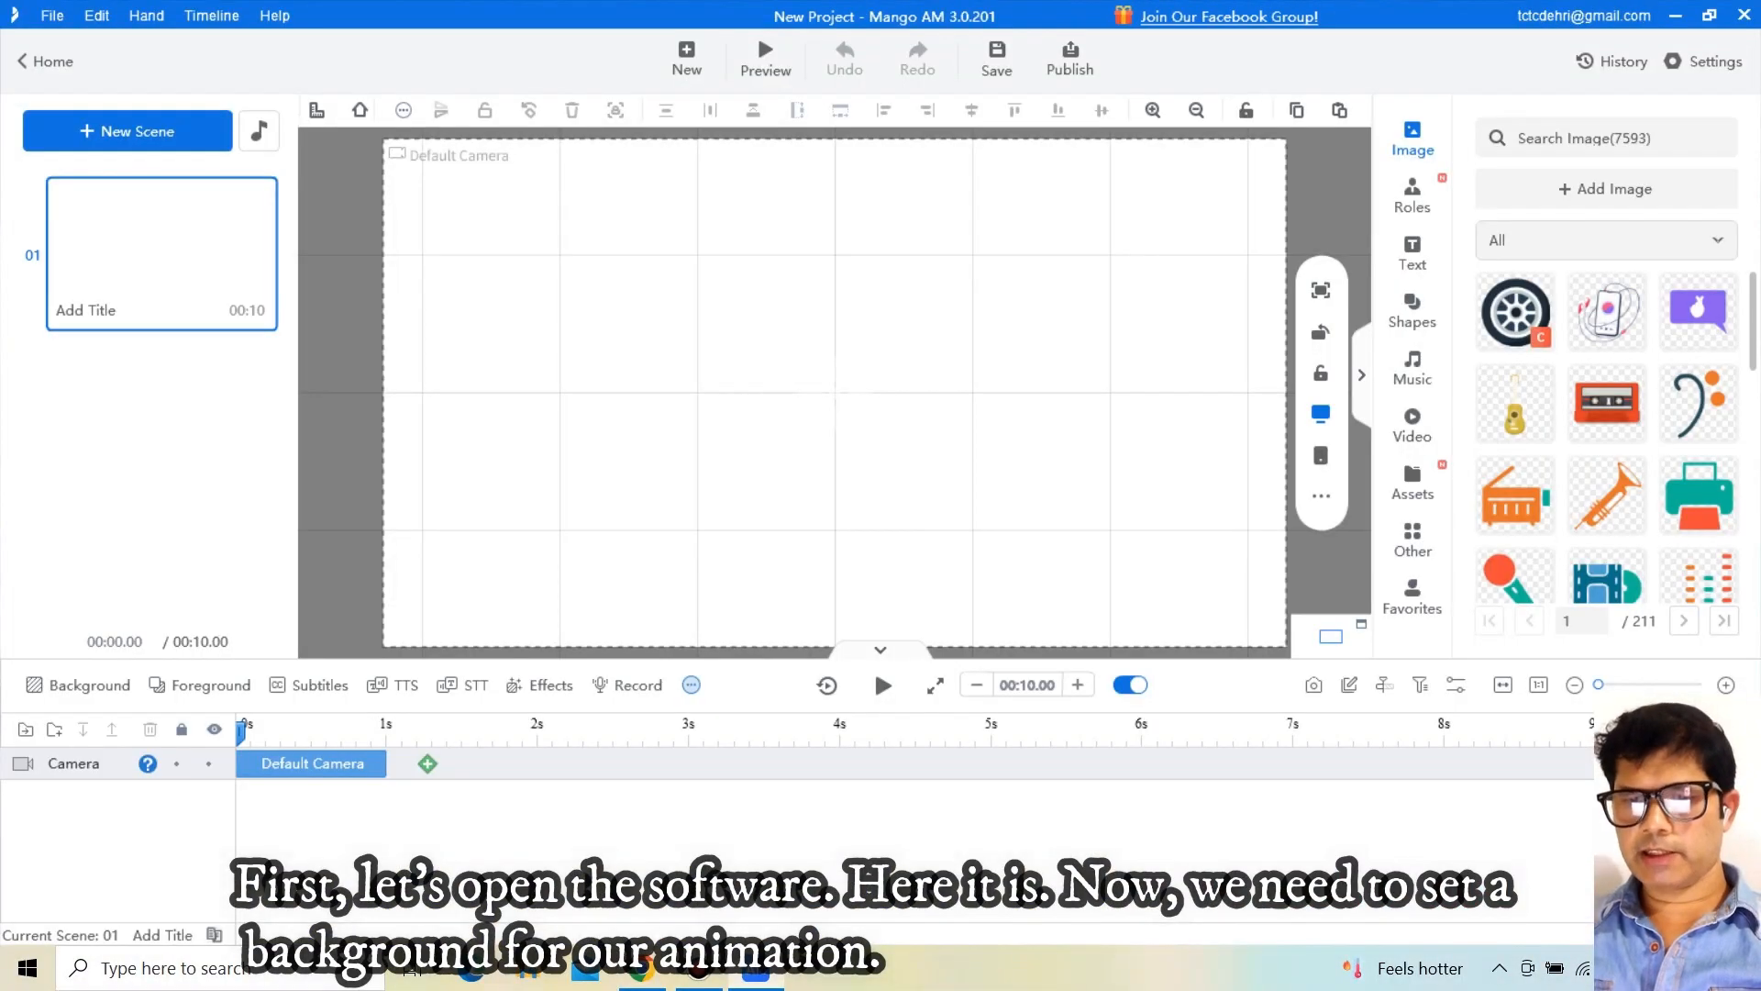
right_click(161, 251)
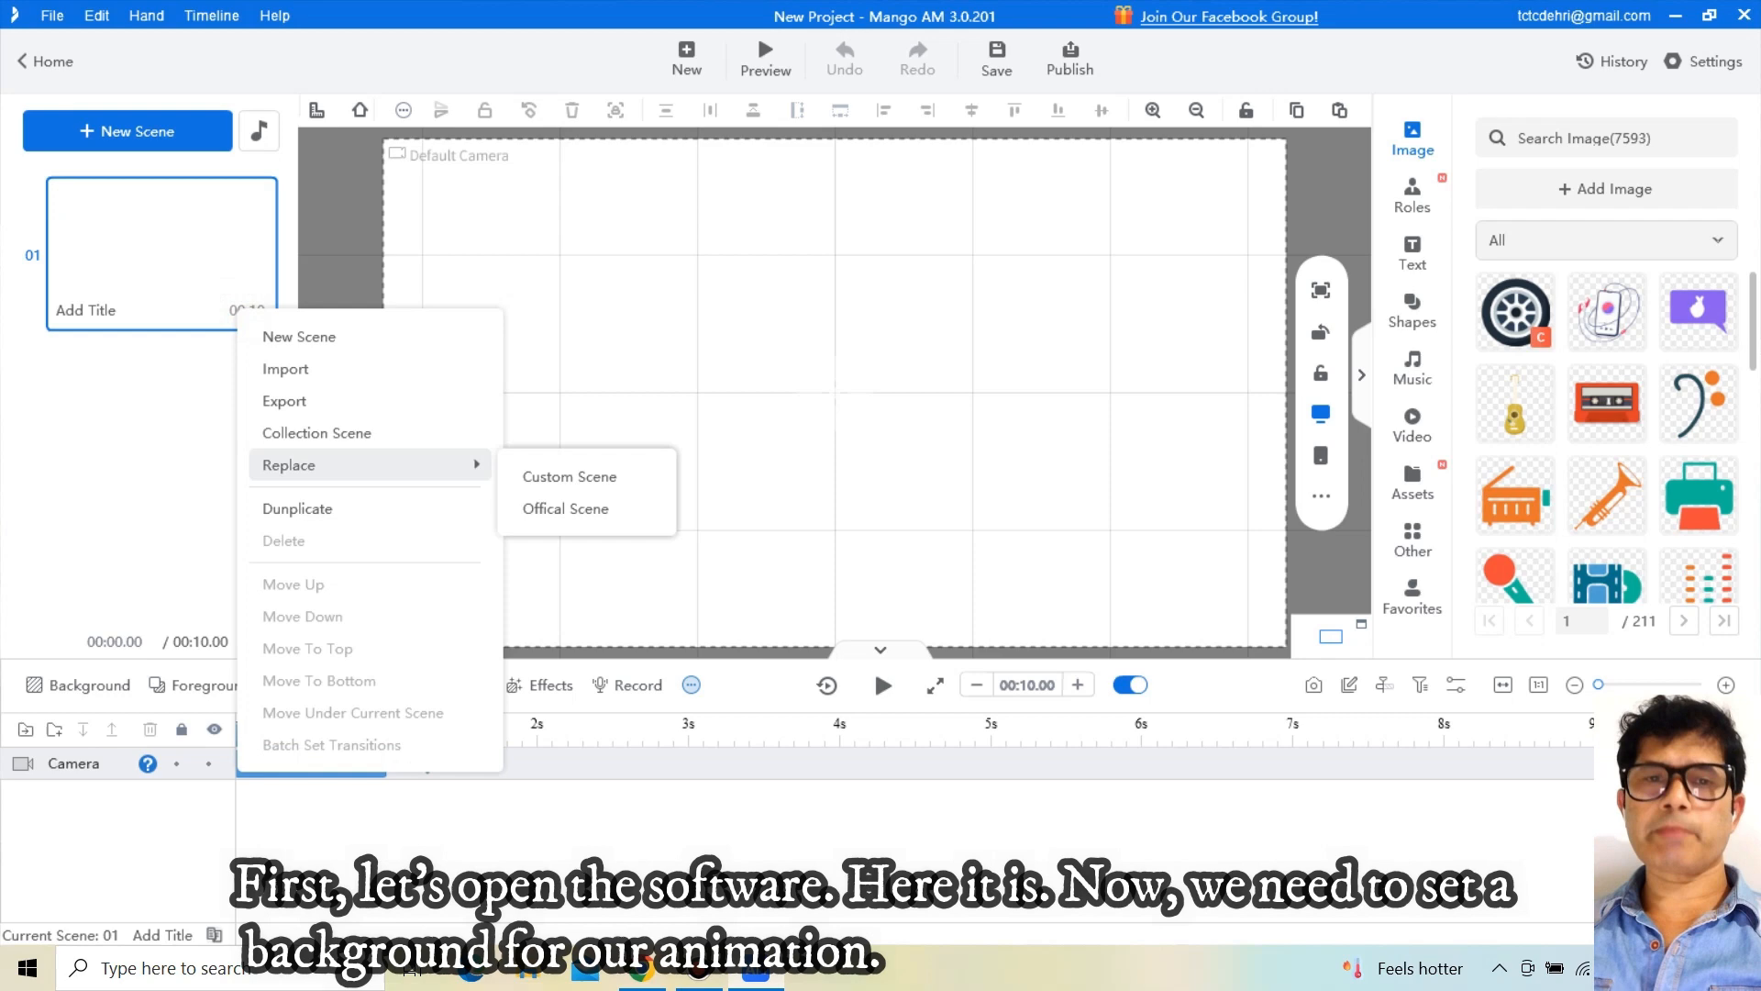
click(565, 508)
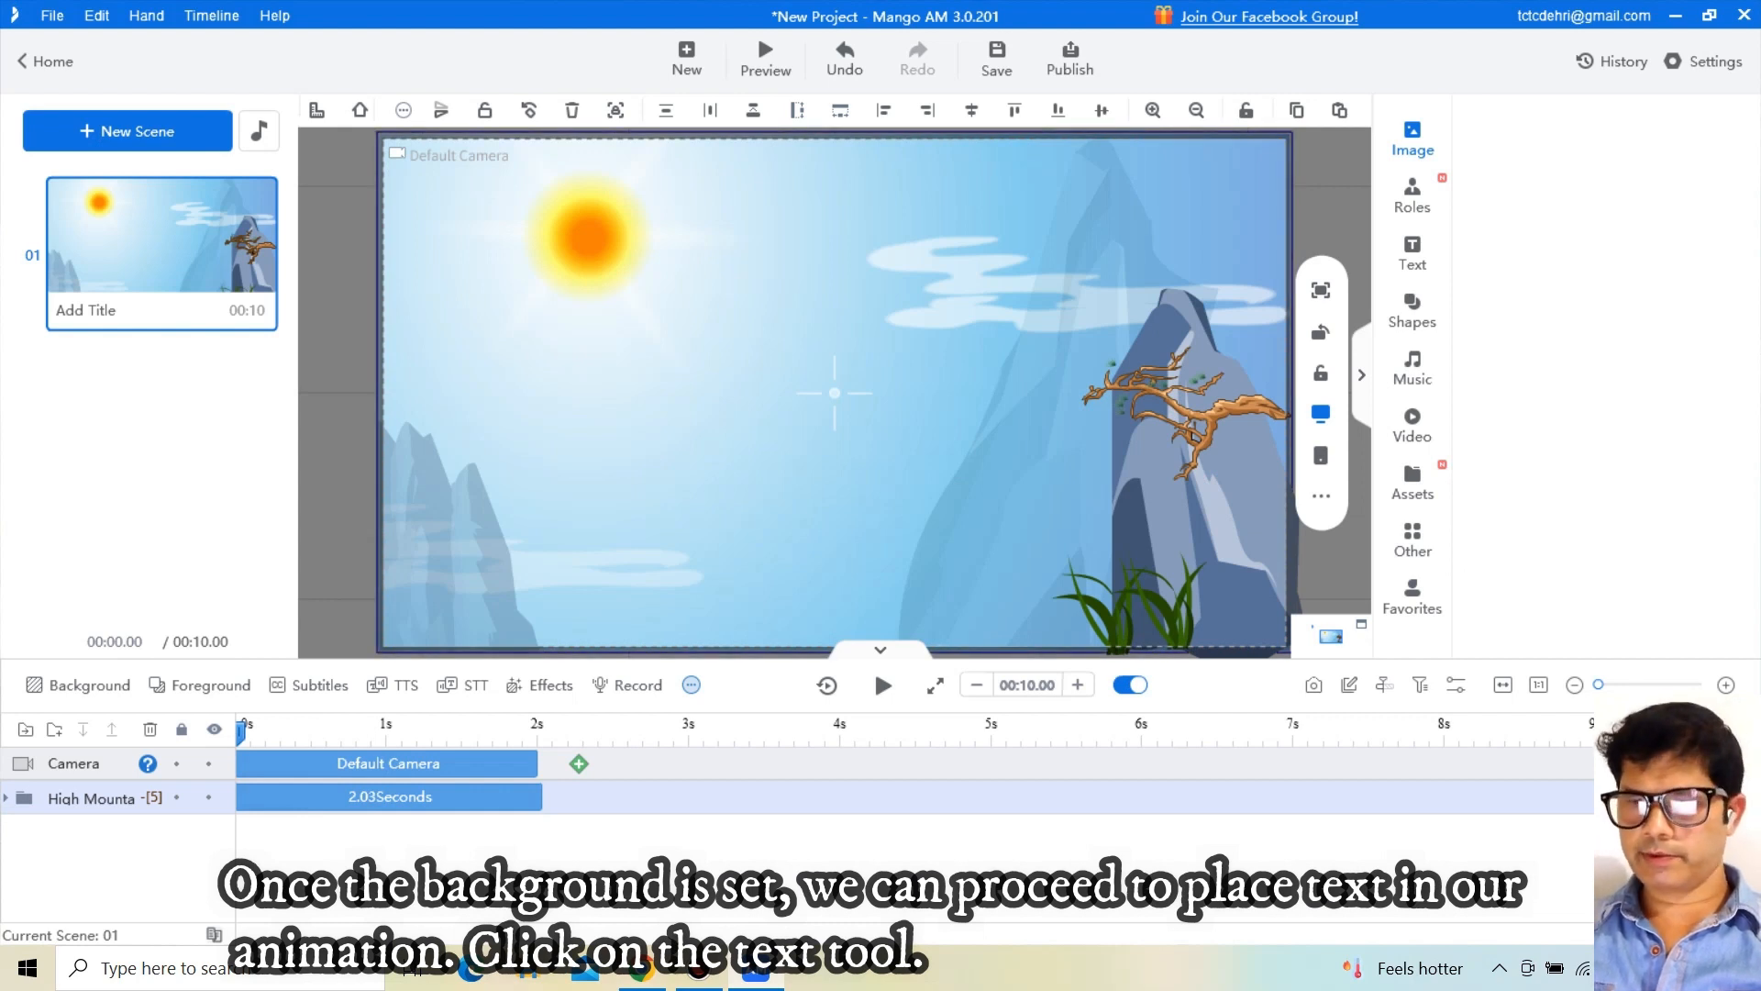
- Browse the Commercial Text styles and add one to the timeline as a 'MANGO ANI' layer
click(1412, 253)
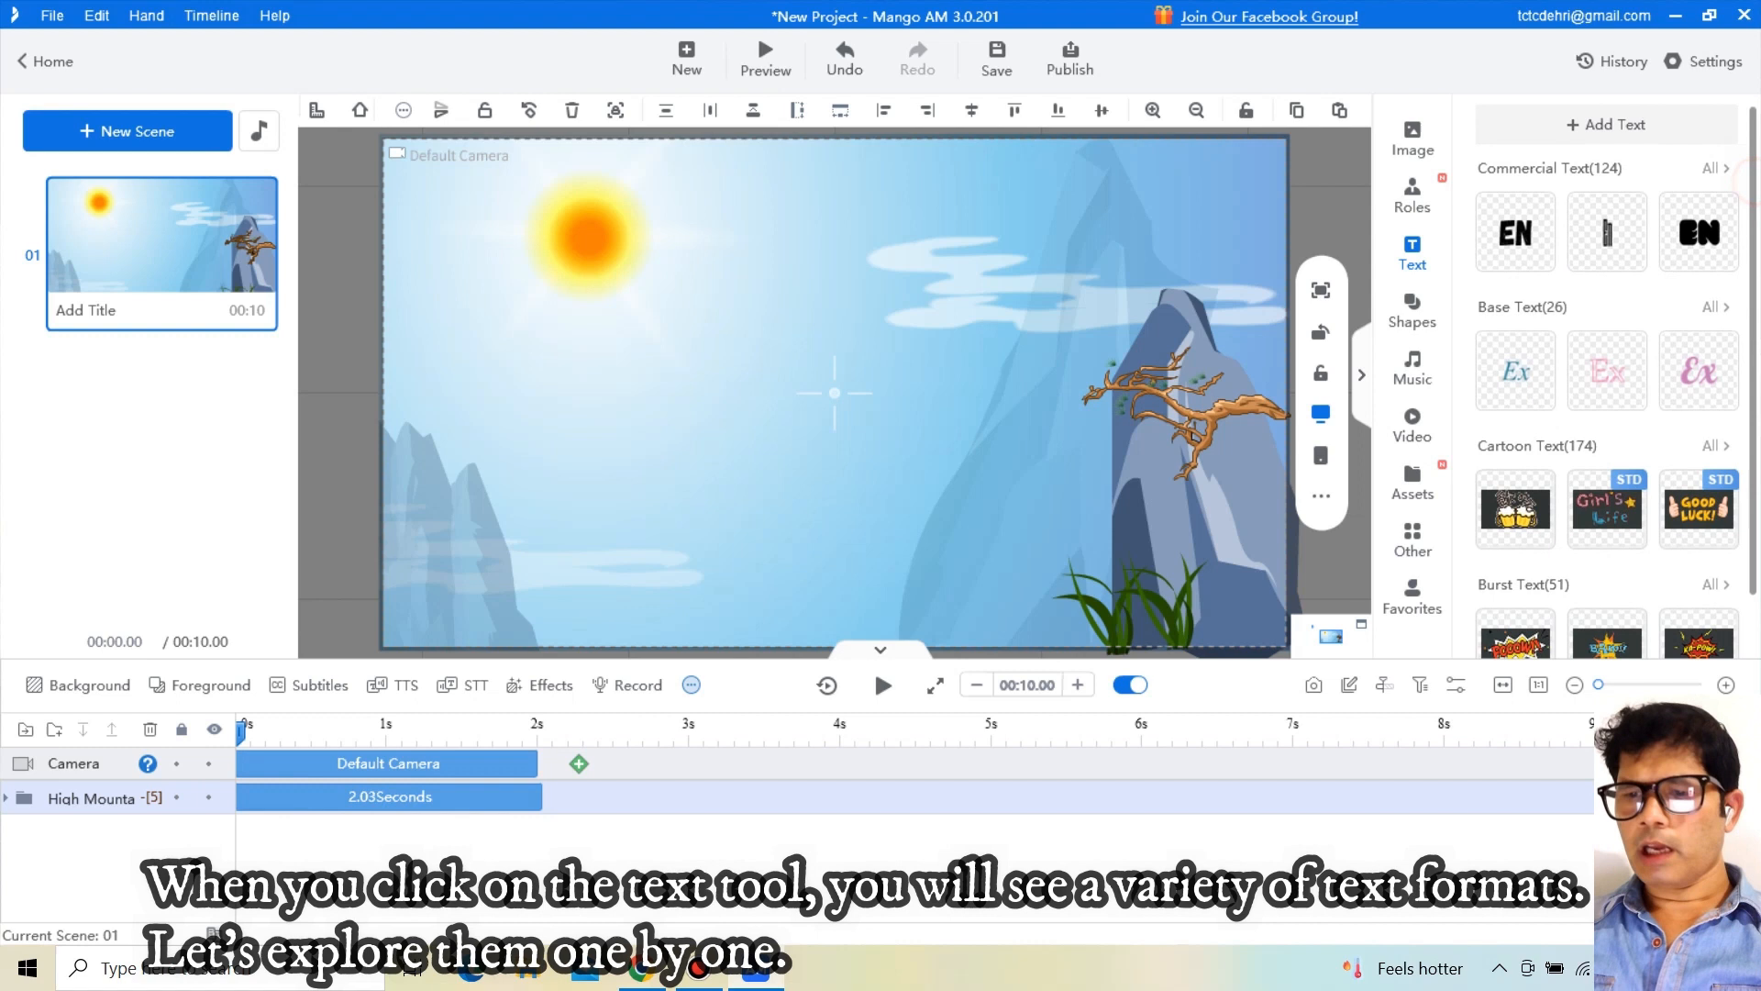
scroll(down, 3)
text(MANGO ANI)
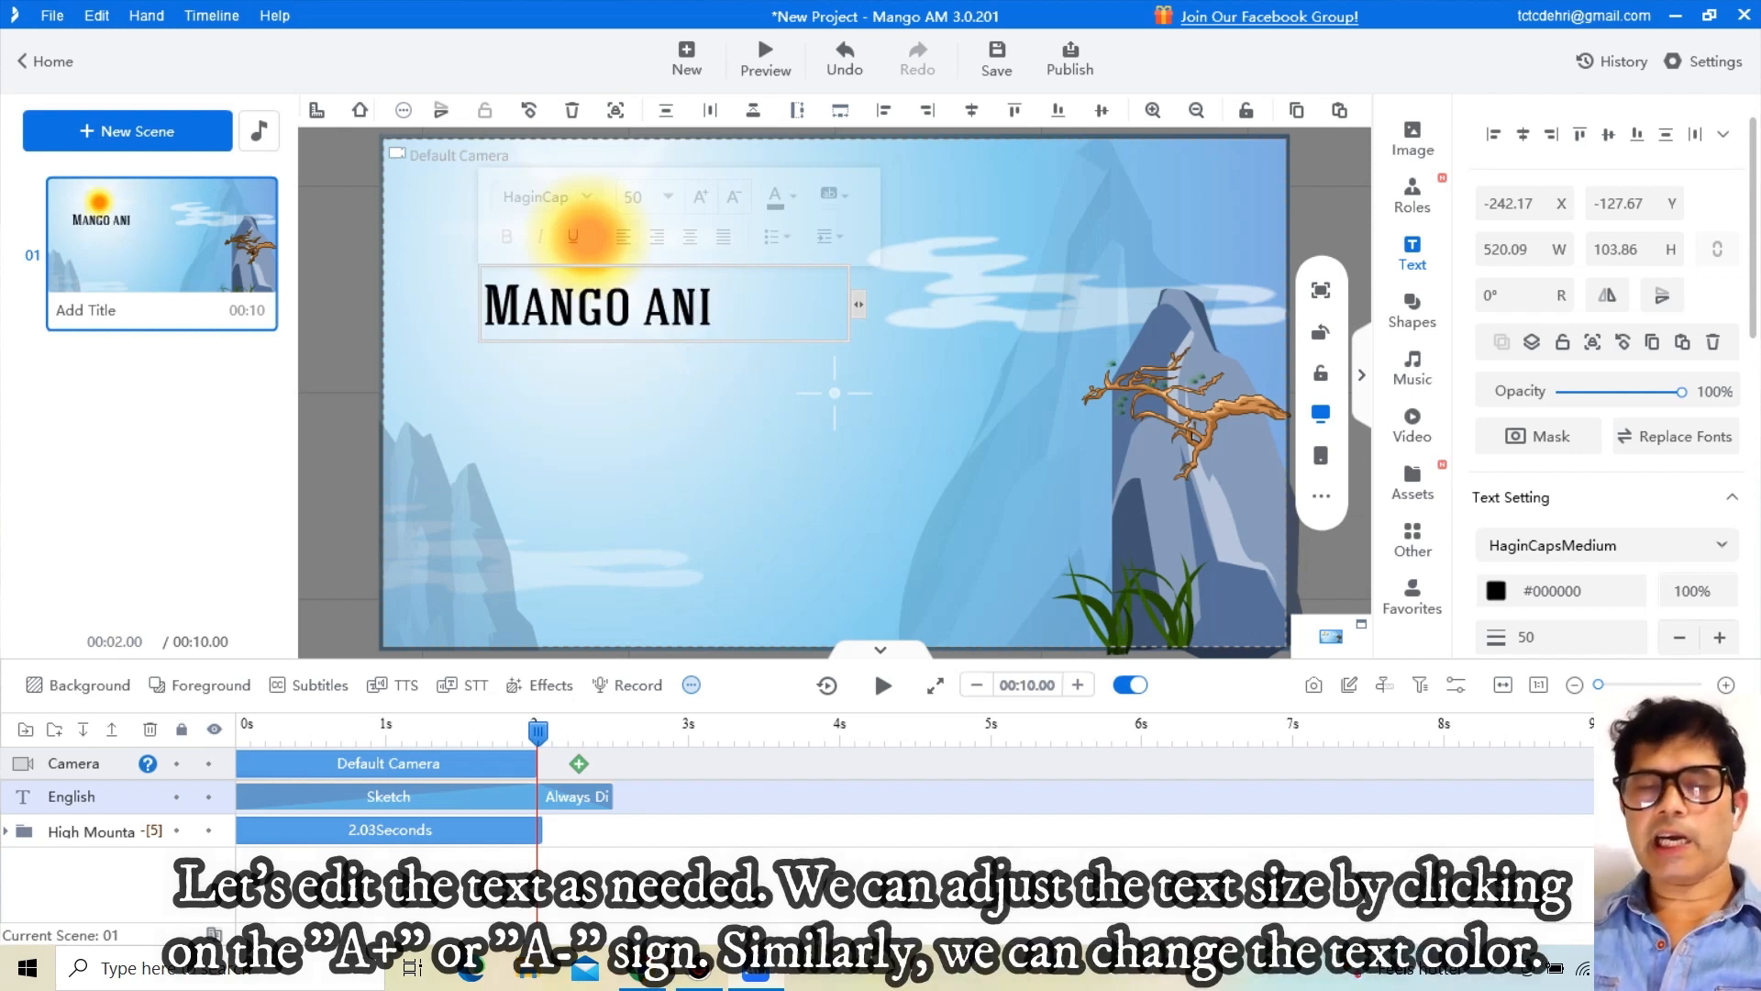
- Complete the title as 'MANGO ANIMATE', enlarge it, colour it red and place it top centre
text(MATE)
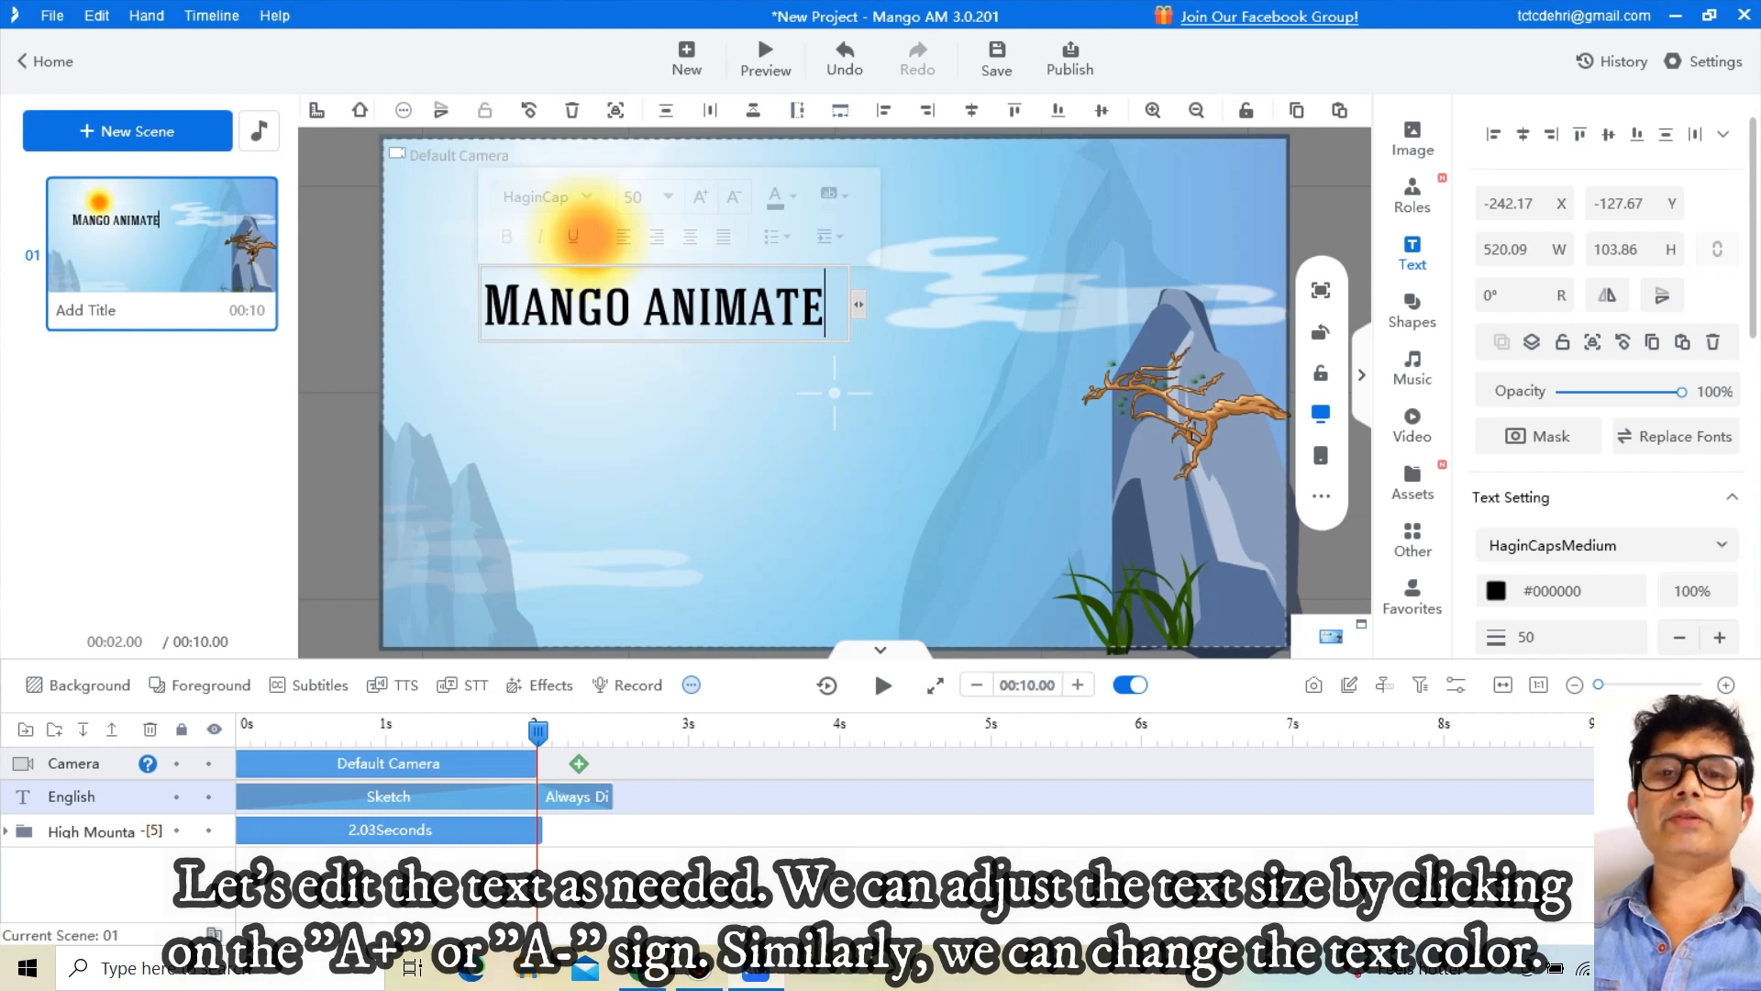
click(734, 197)
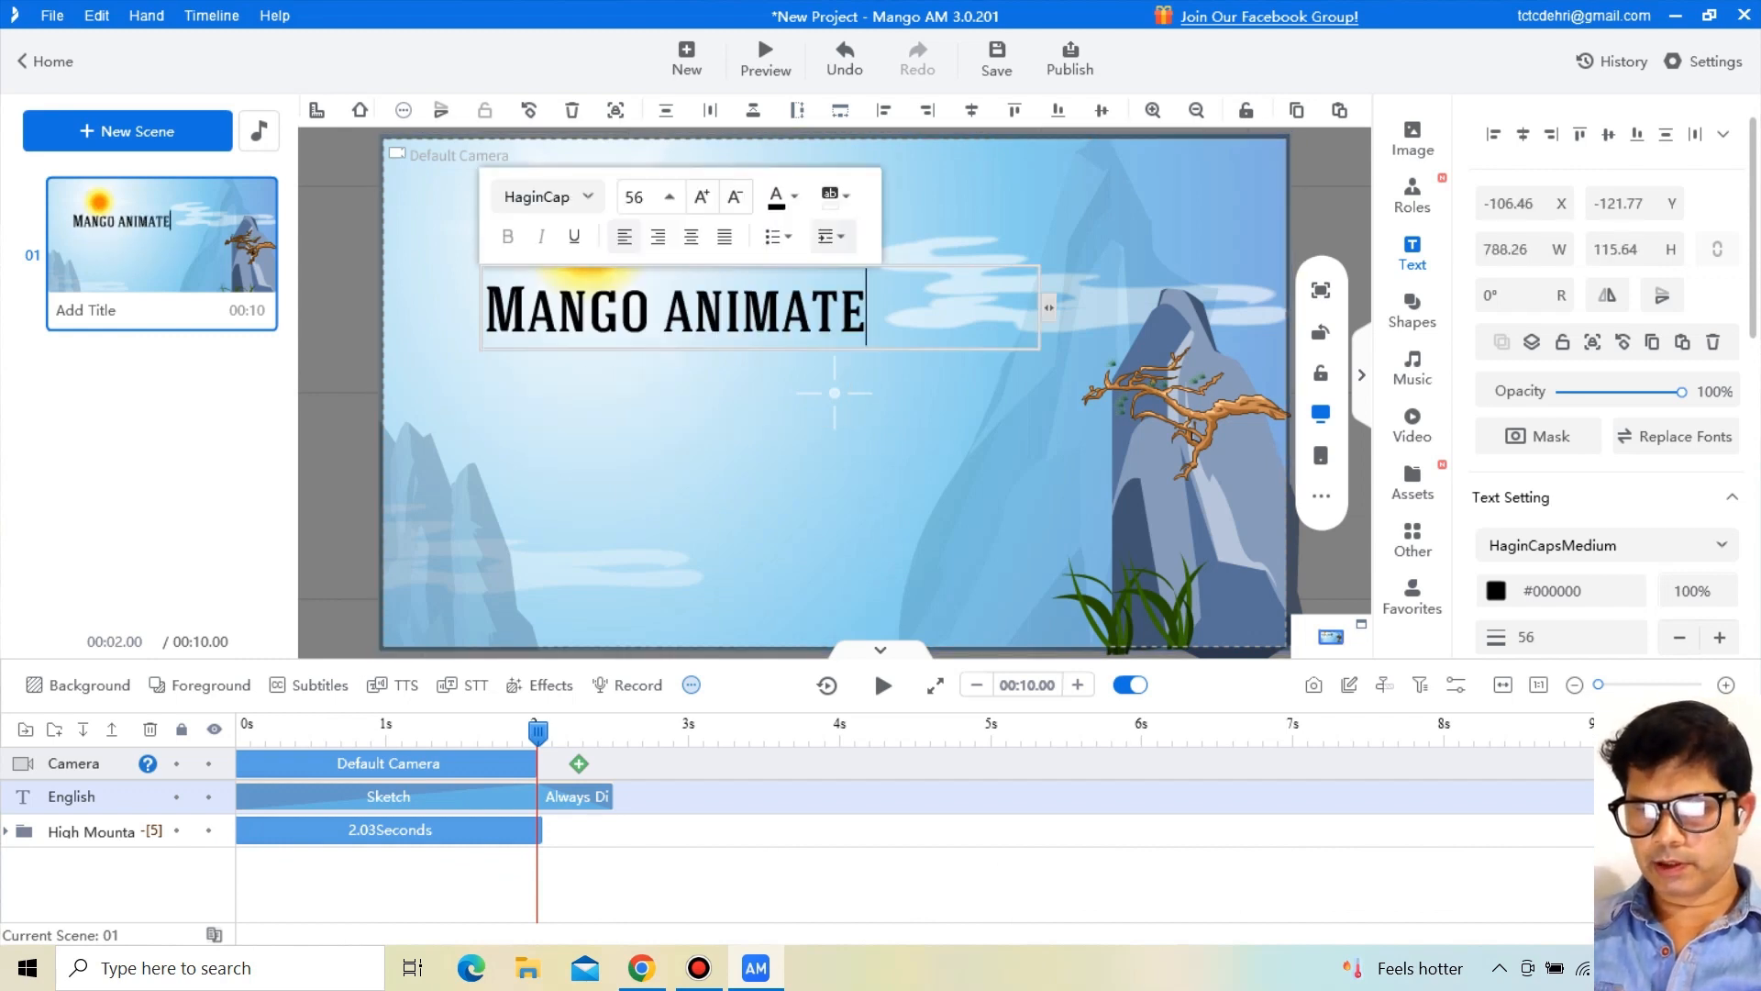
click(795, 196)
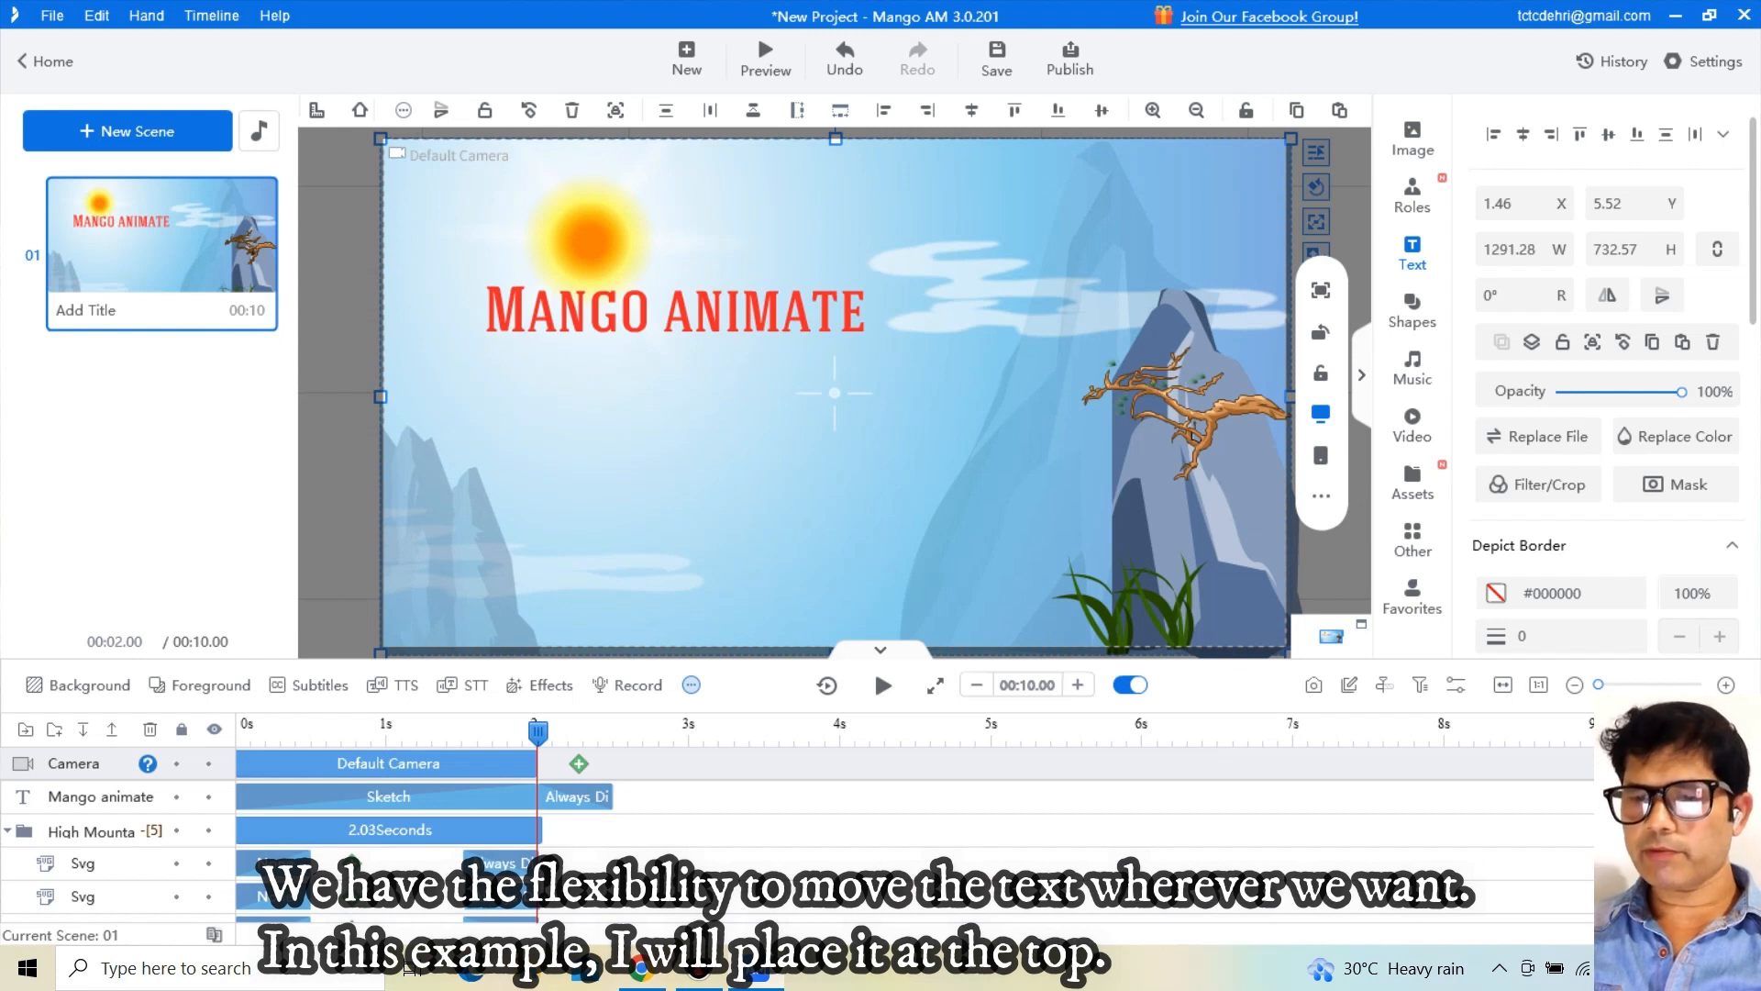
drag(673, 312, 853, 219)
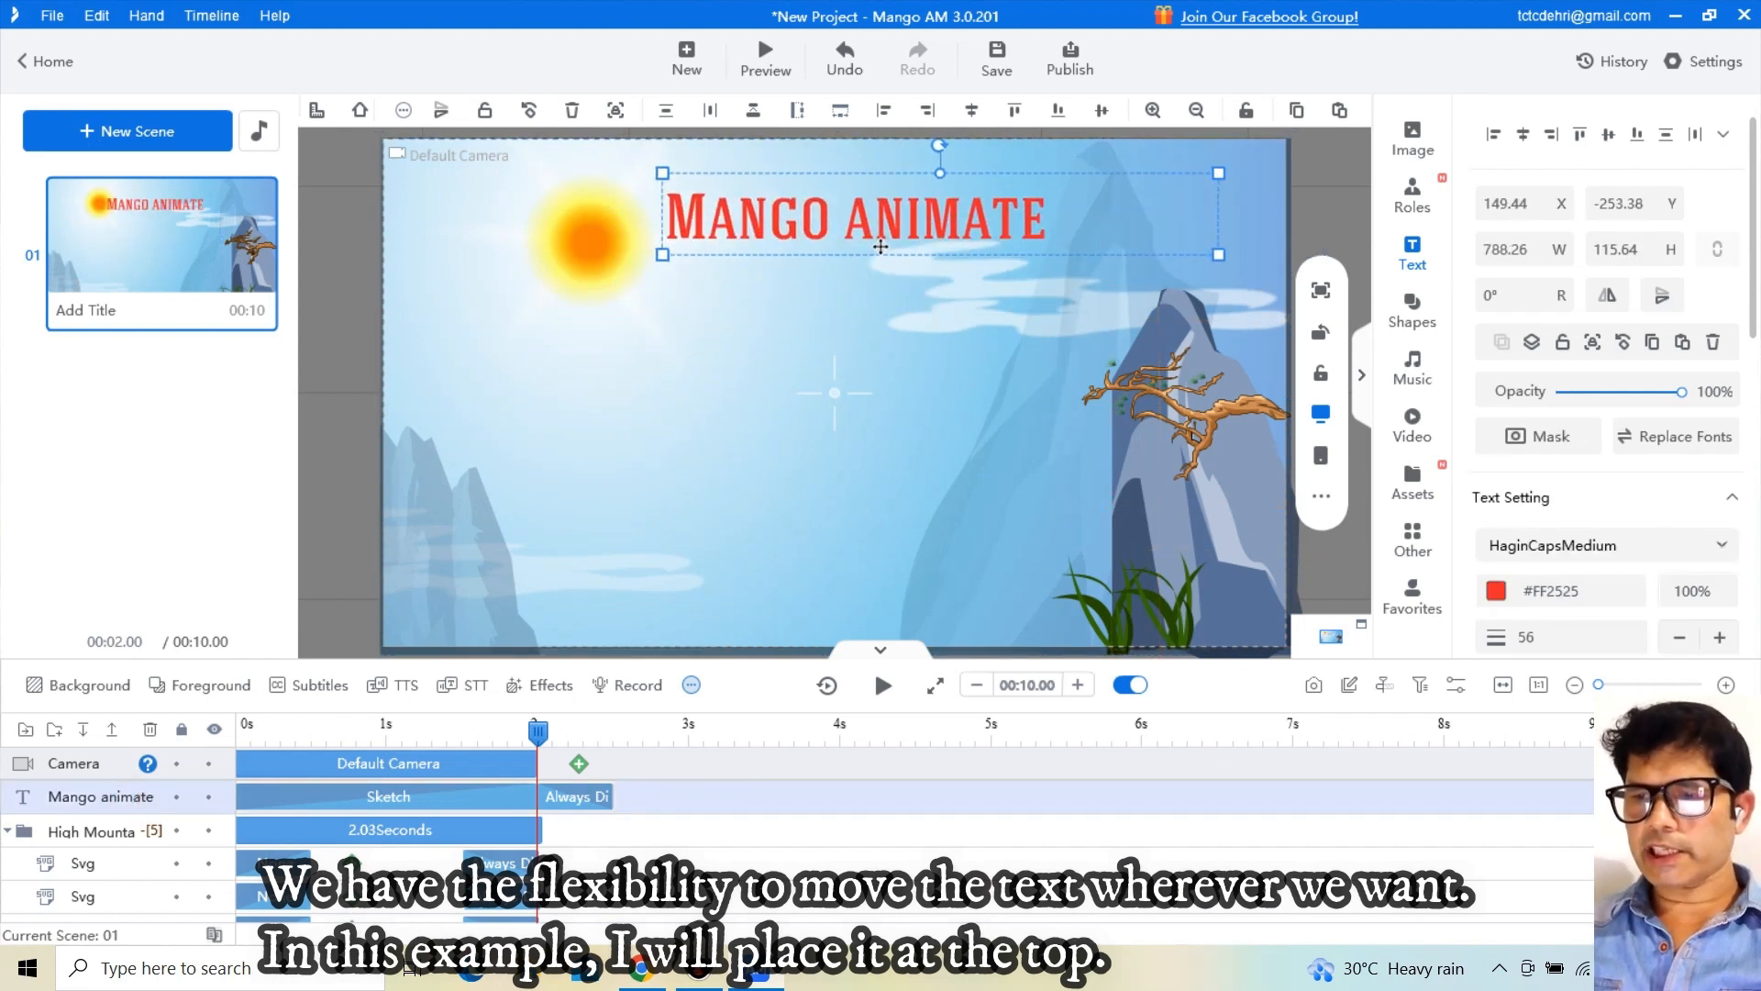
drag(849, 218, 849, 185)
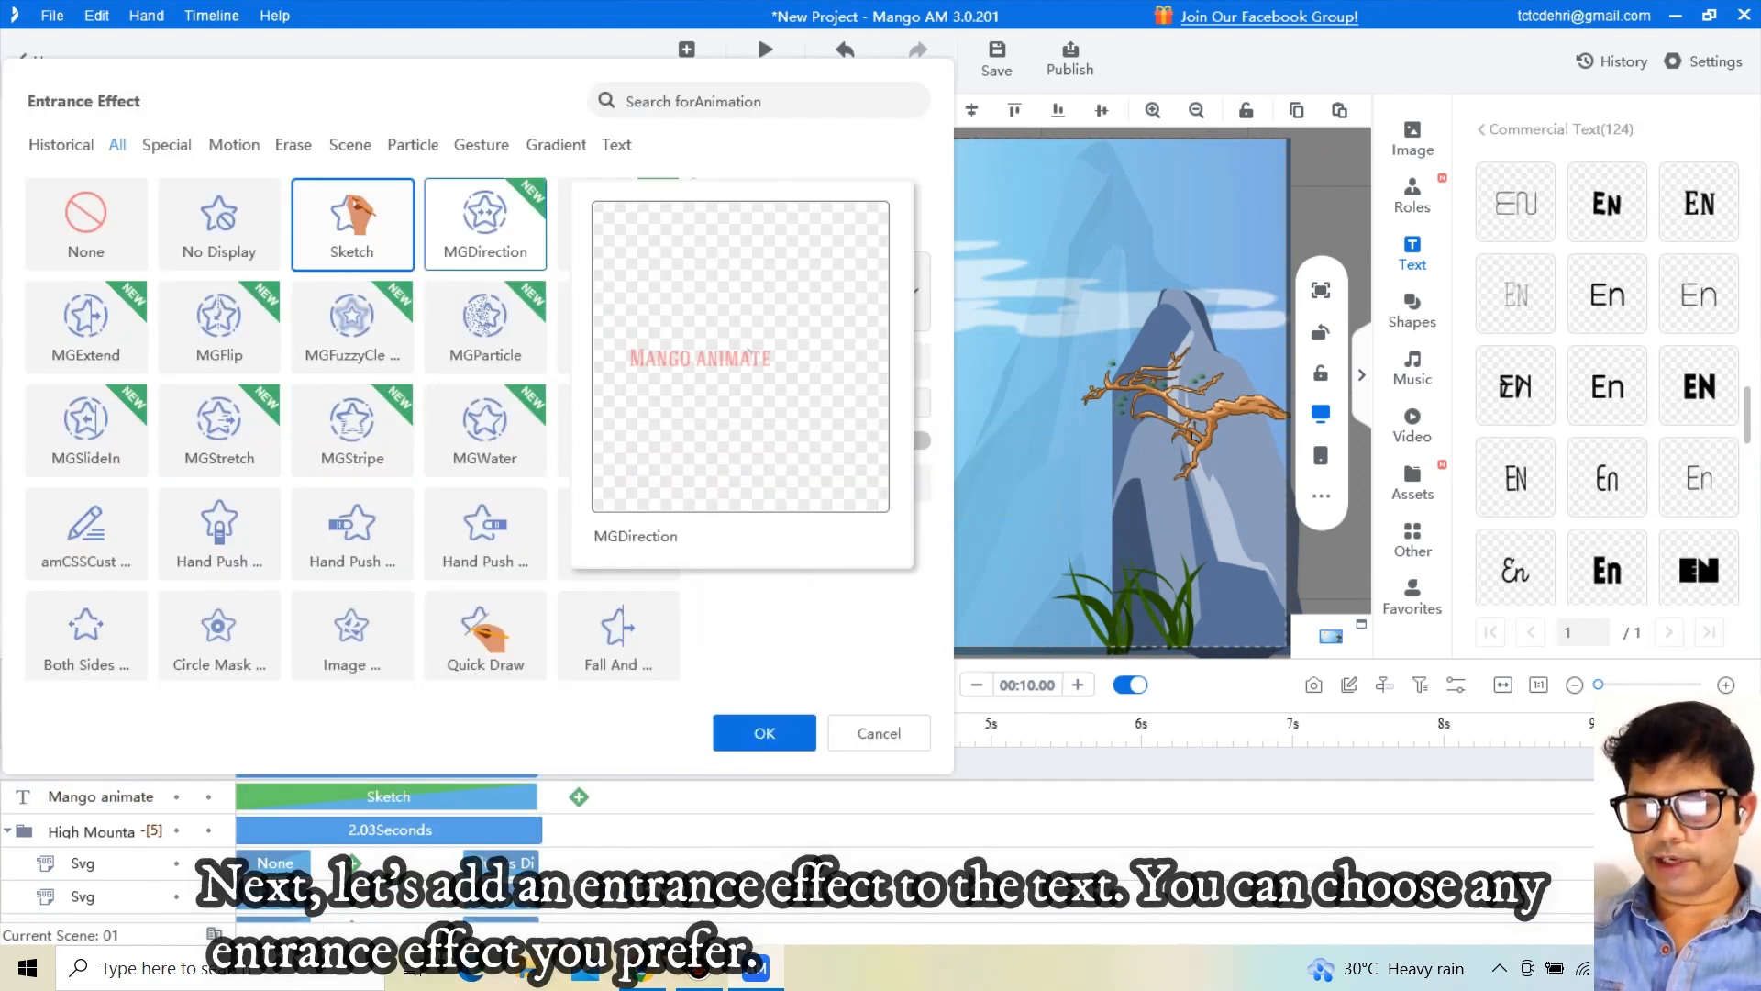
- Apply the Quick Draw entrance effect to the title and preview its animation
click(485, 581)
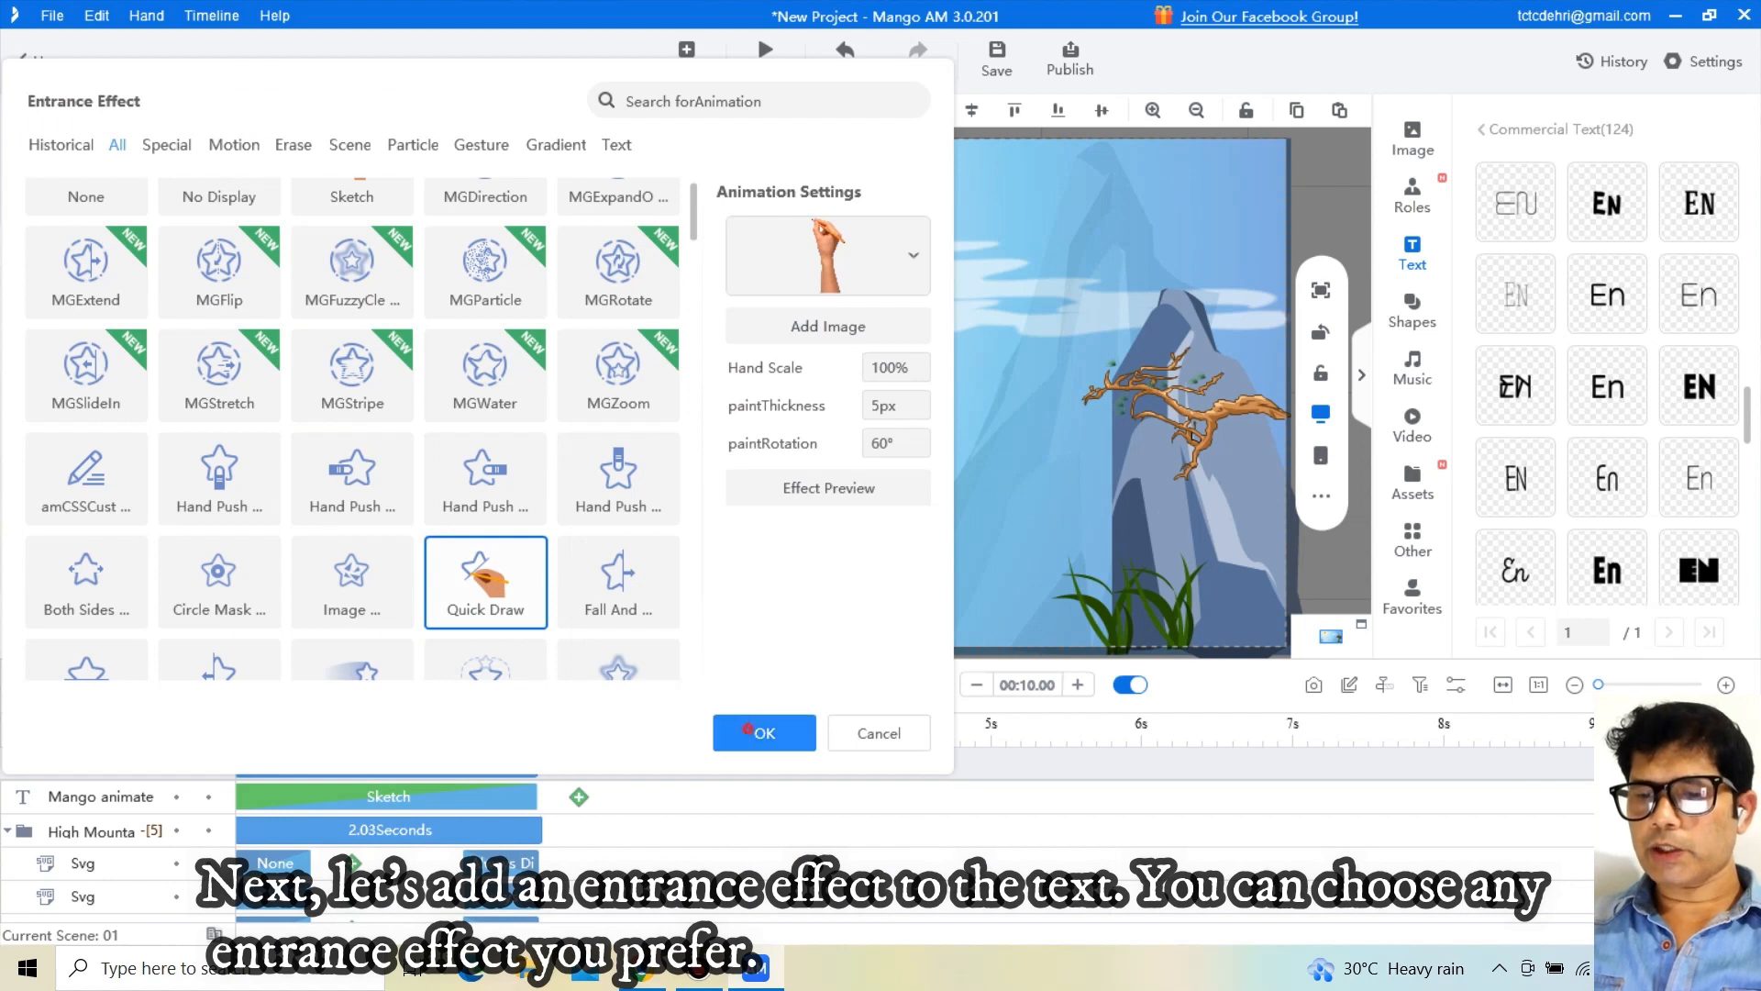
click(763, 732)
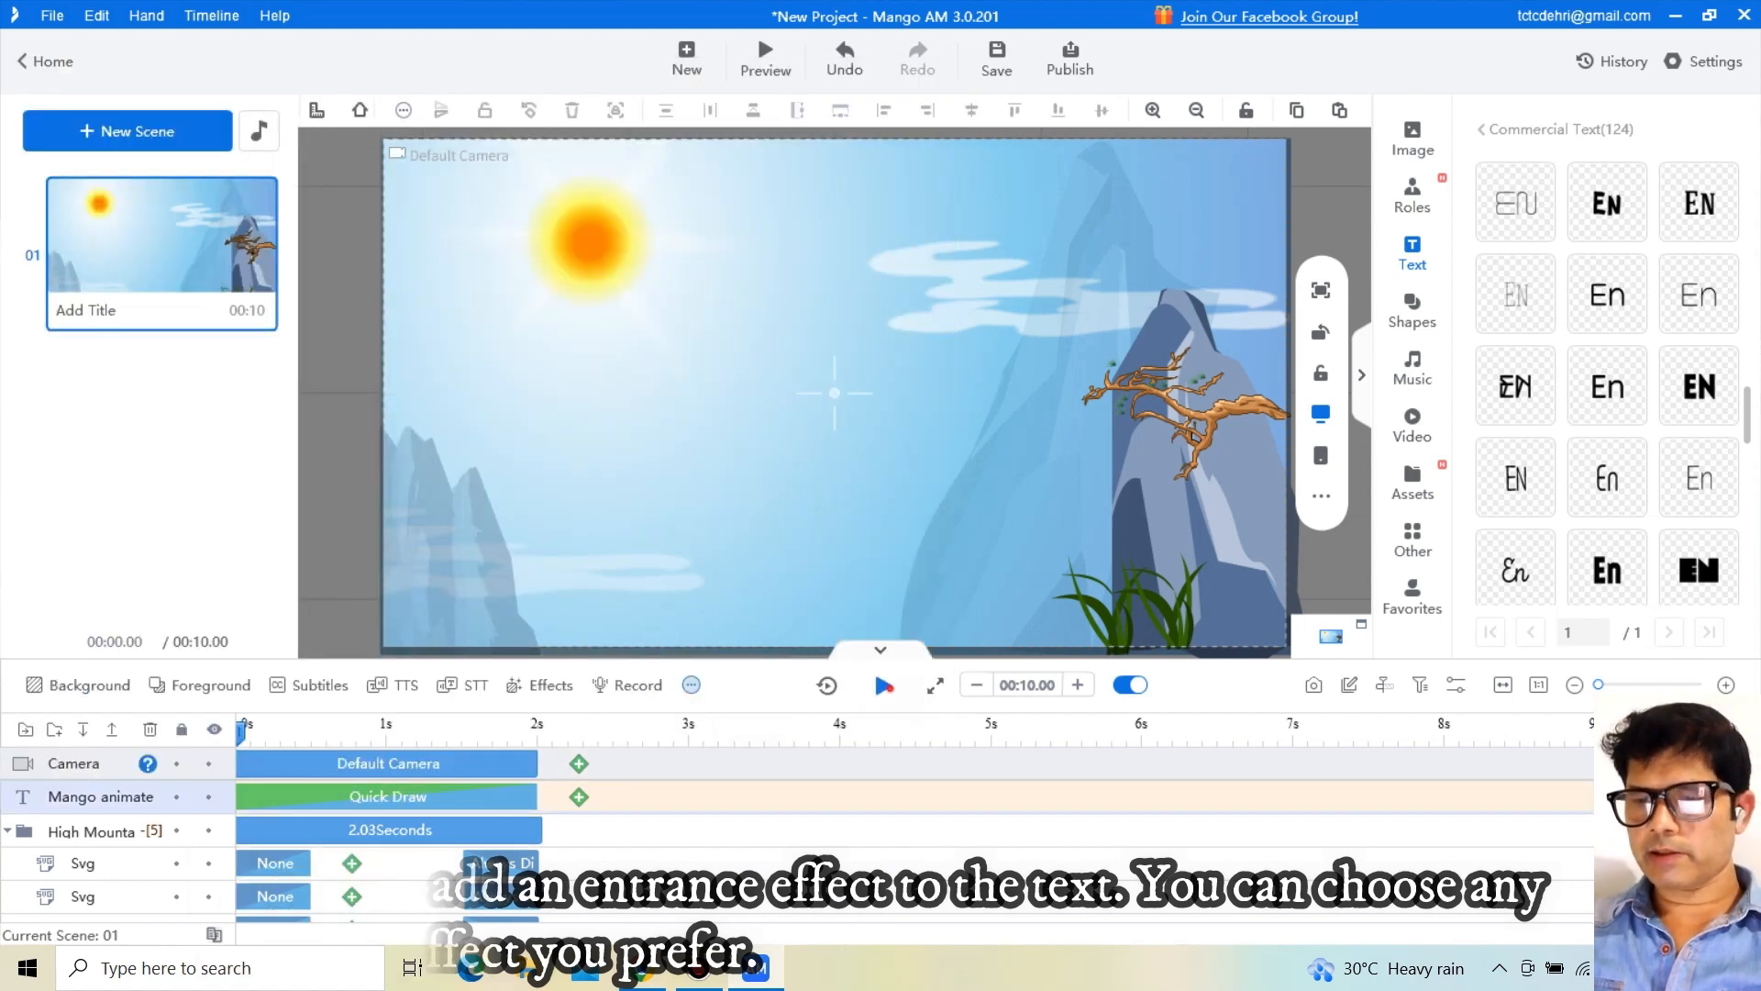
click(882, 684)
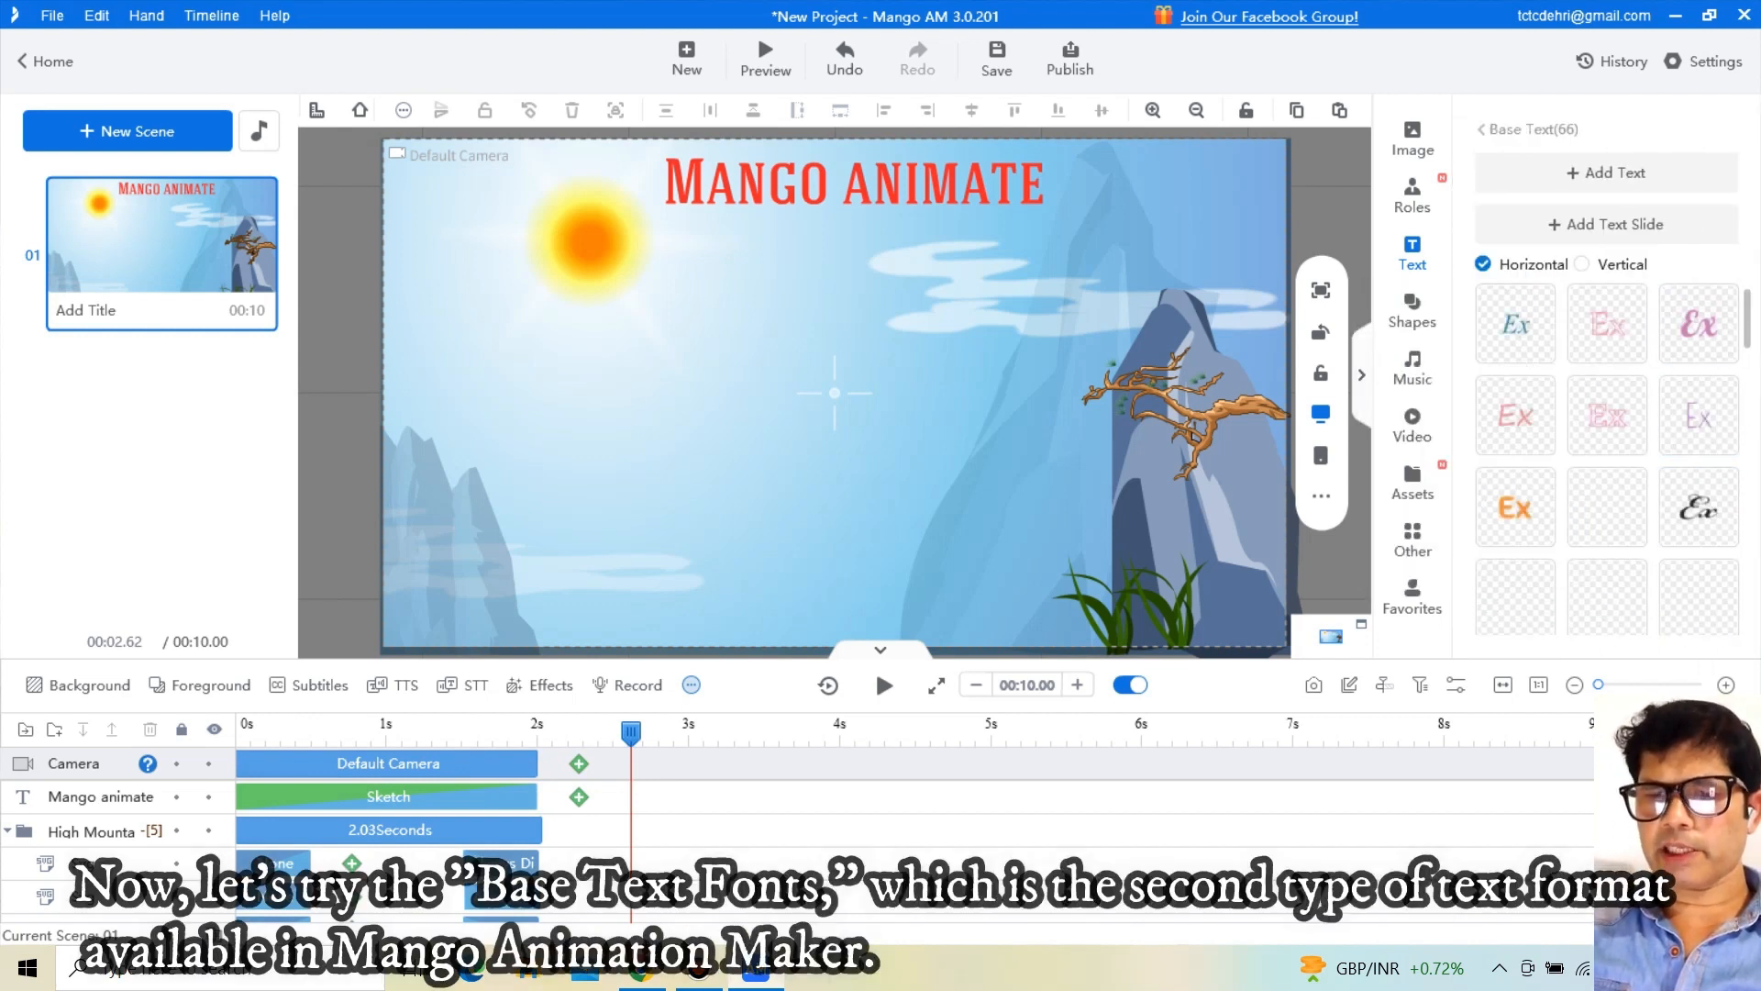
- Add Base Text layers 'Animation Maker' and the tagline with Sketch entrances, then play the scene
scroll(down, 3)
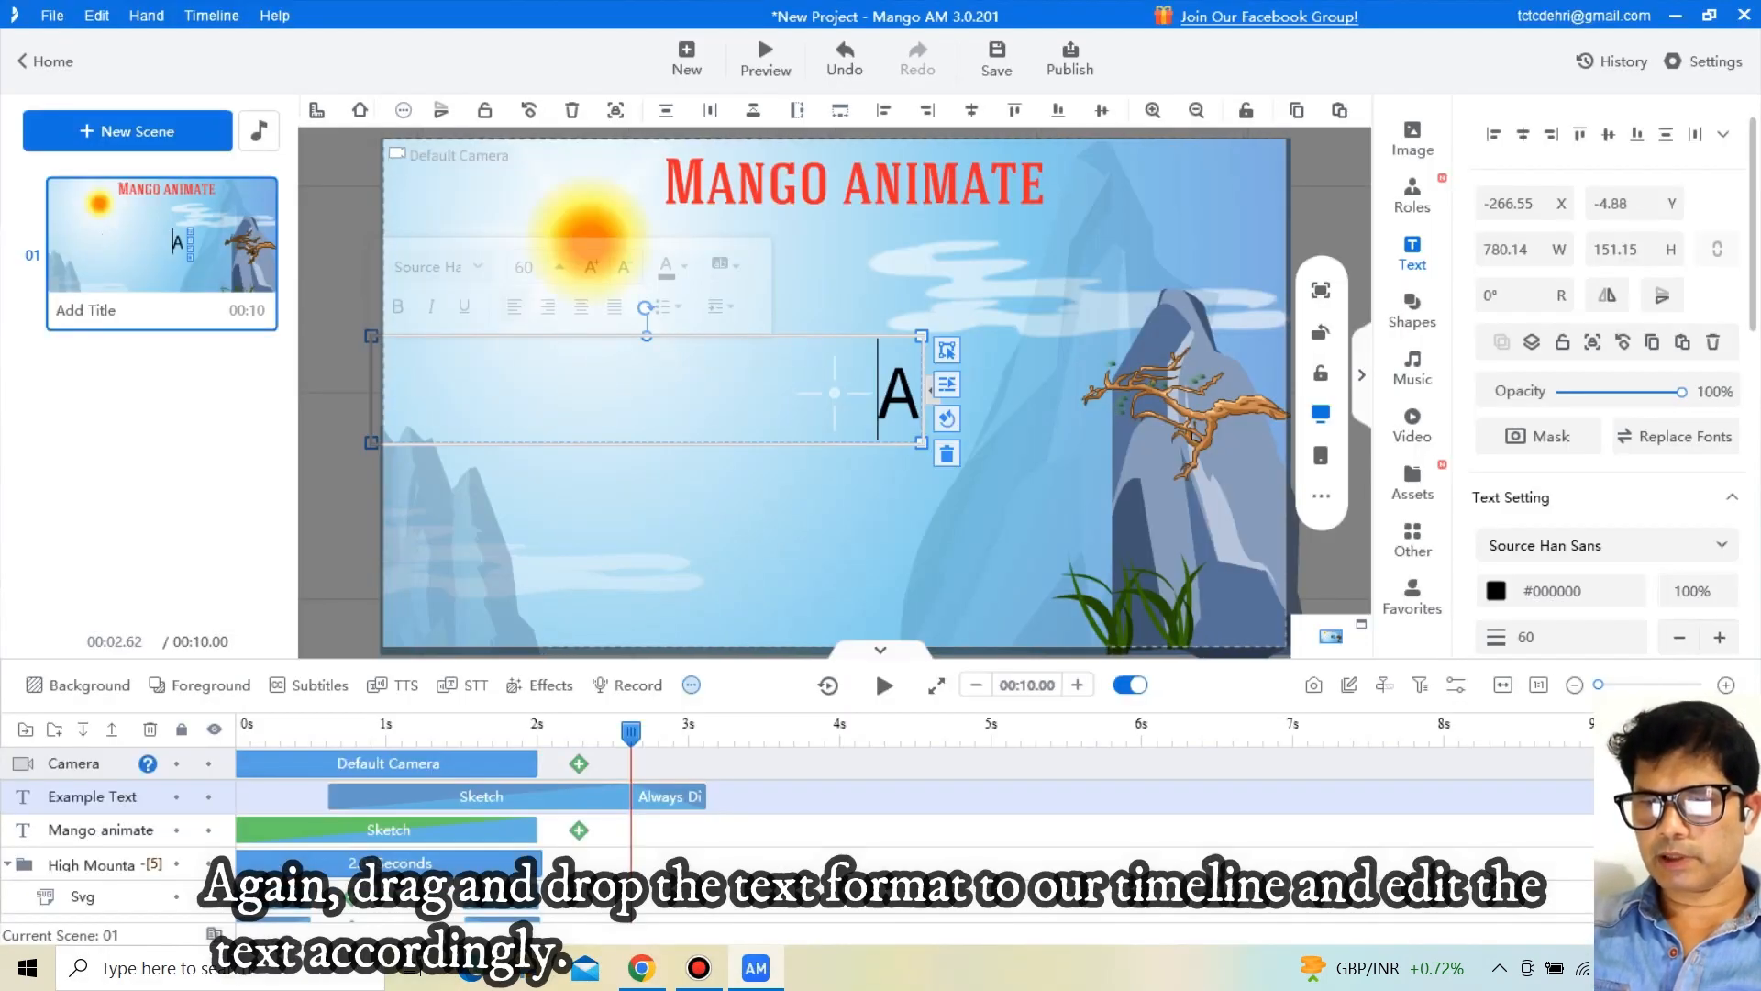
text(Animation Maker)
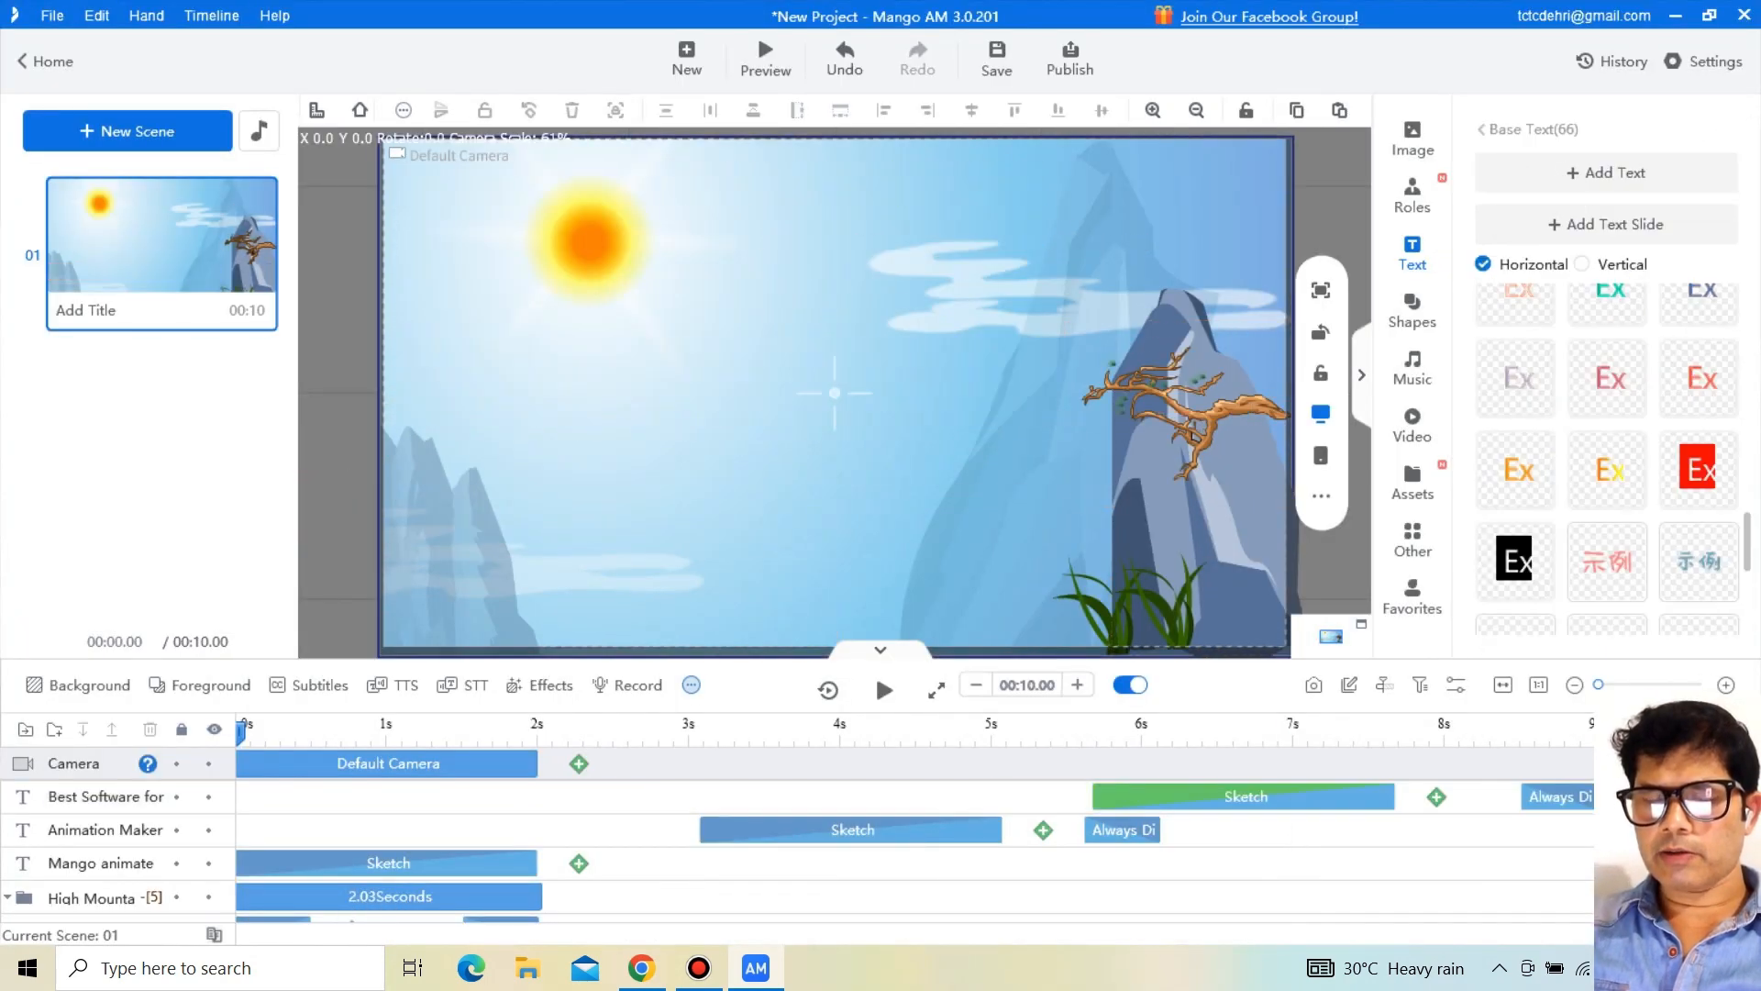
click(882, 690)
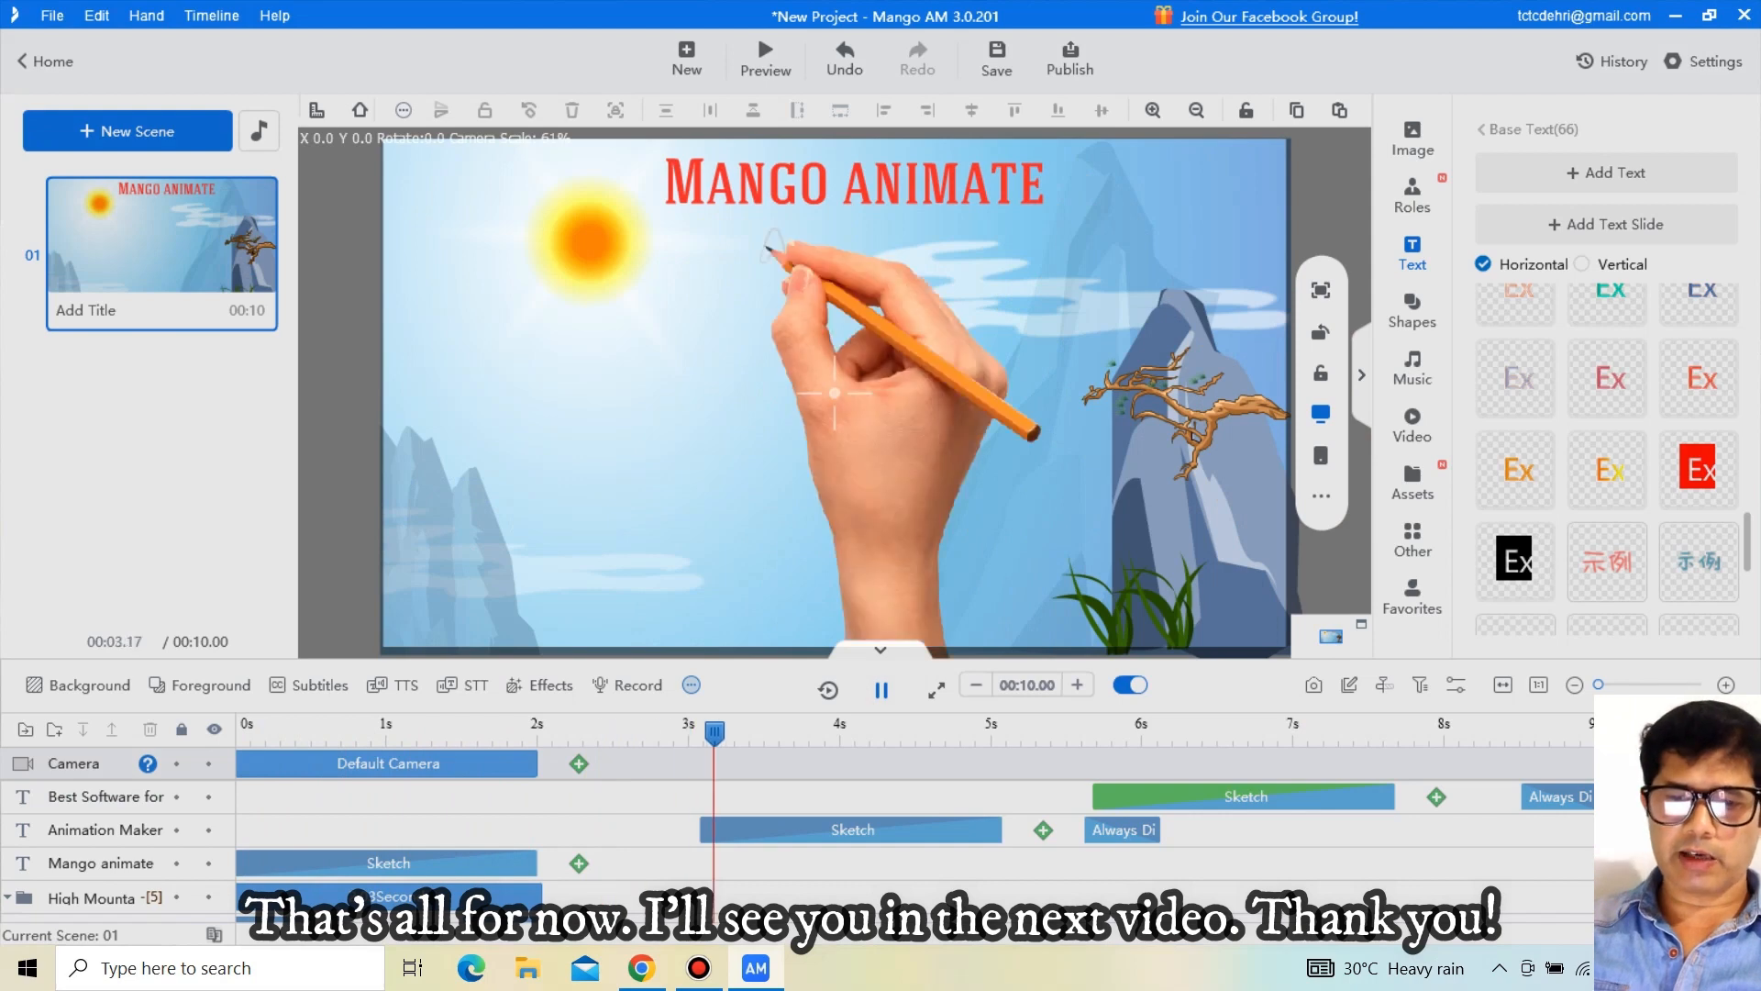